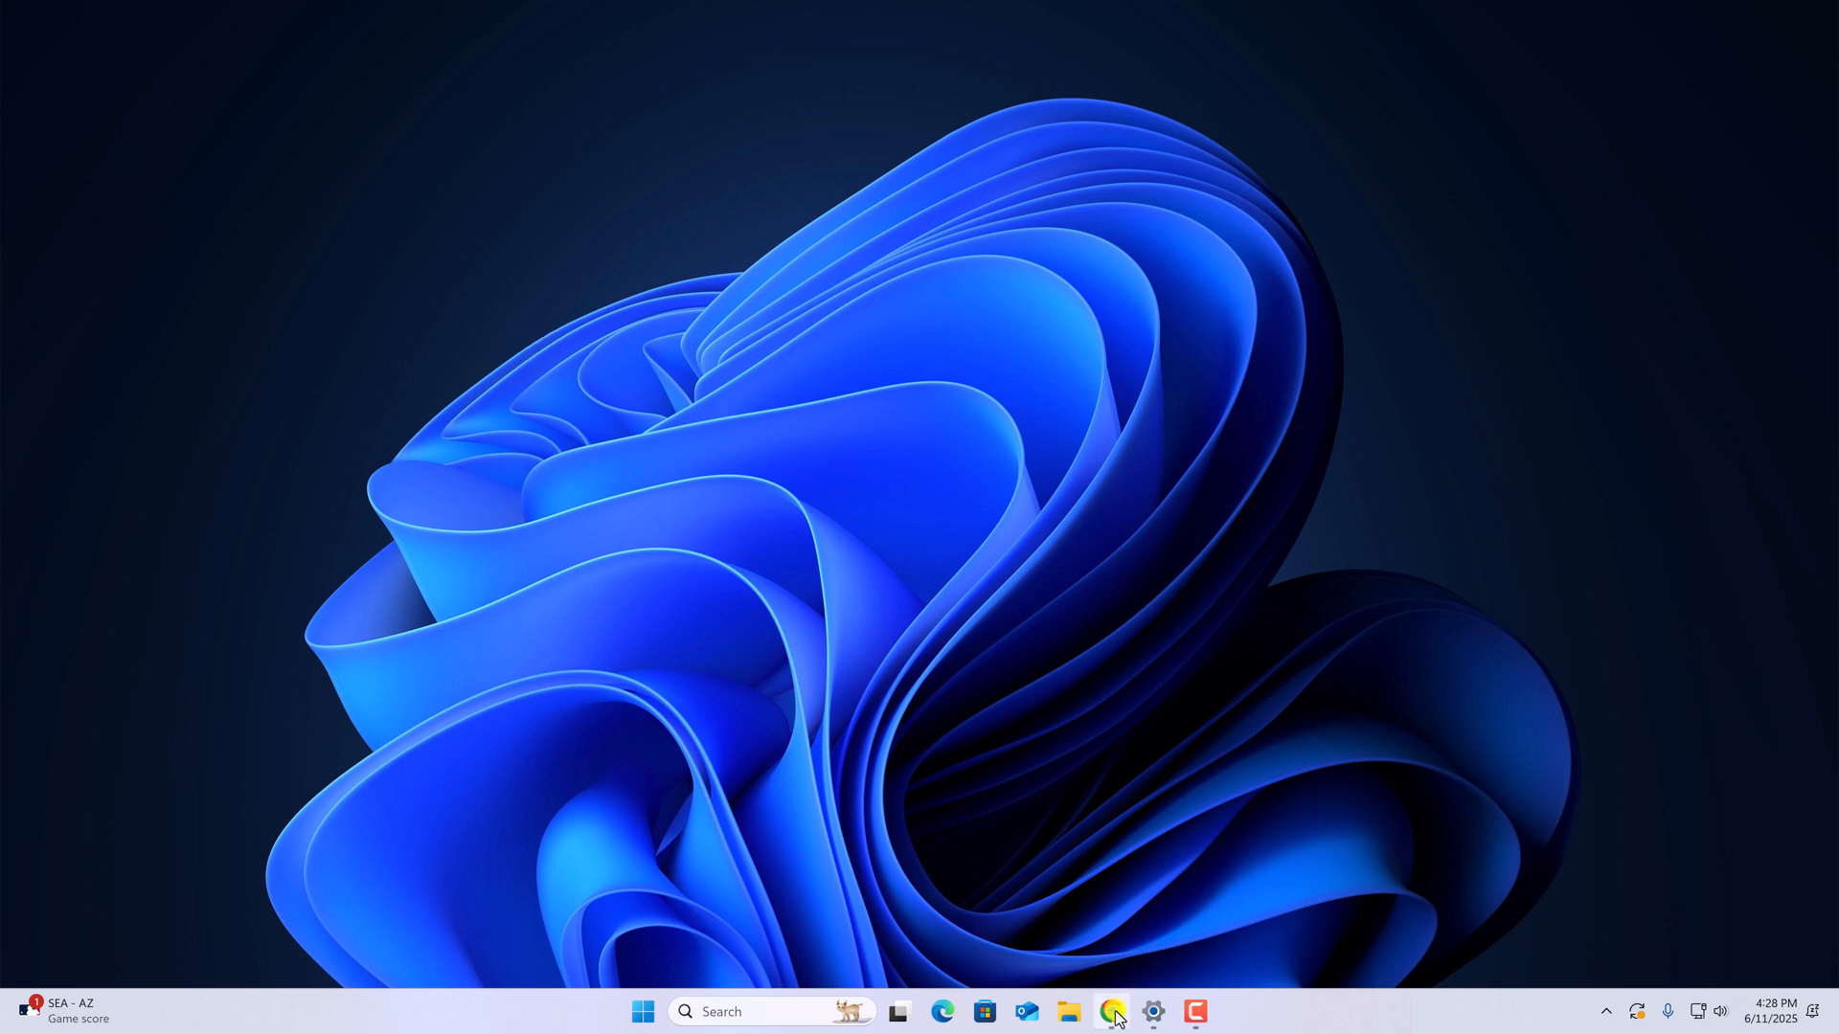
# - Launch Chrome and reach its Settings page via the three-dot menu
pyautogui.click(1109, 1012)
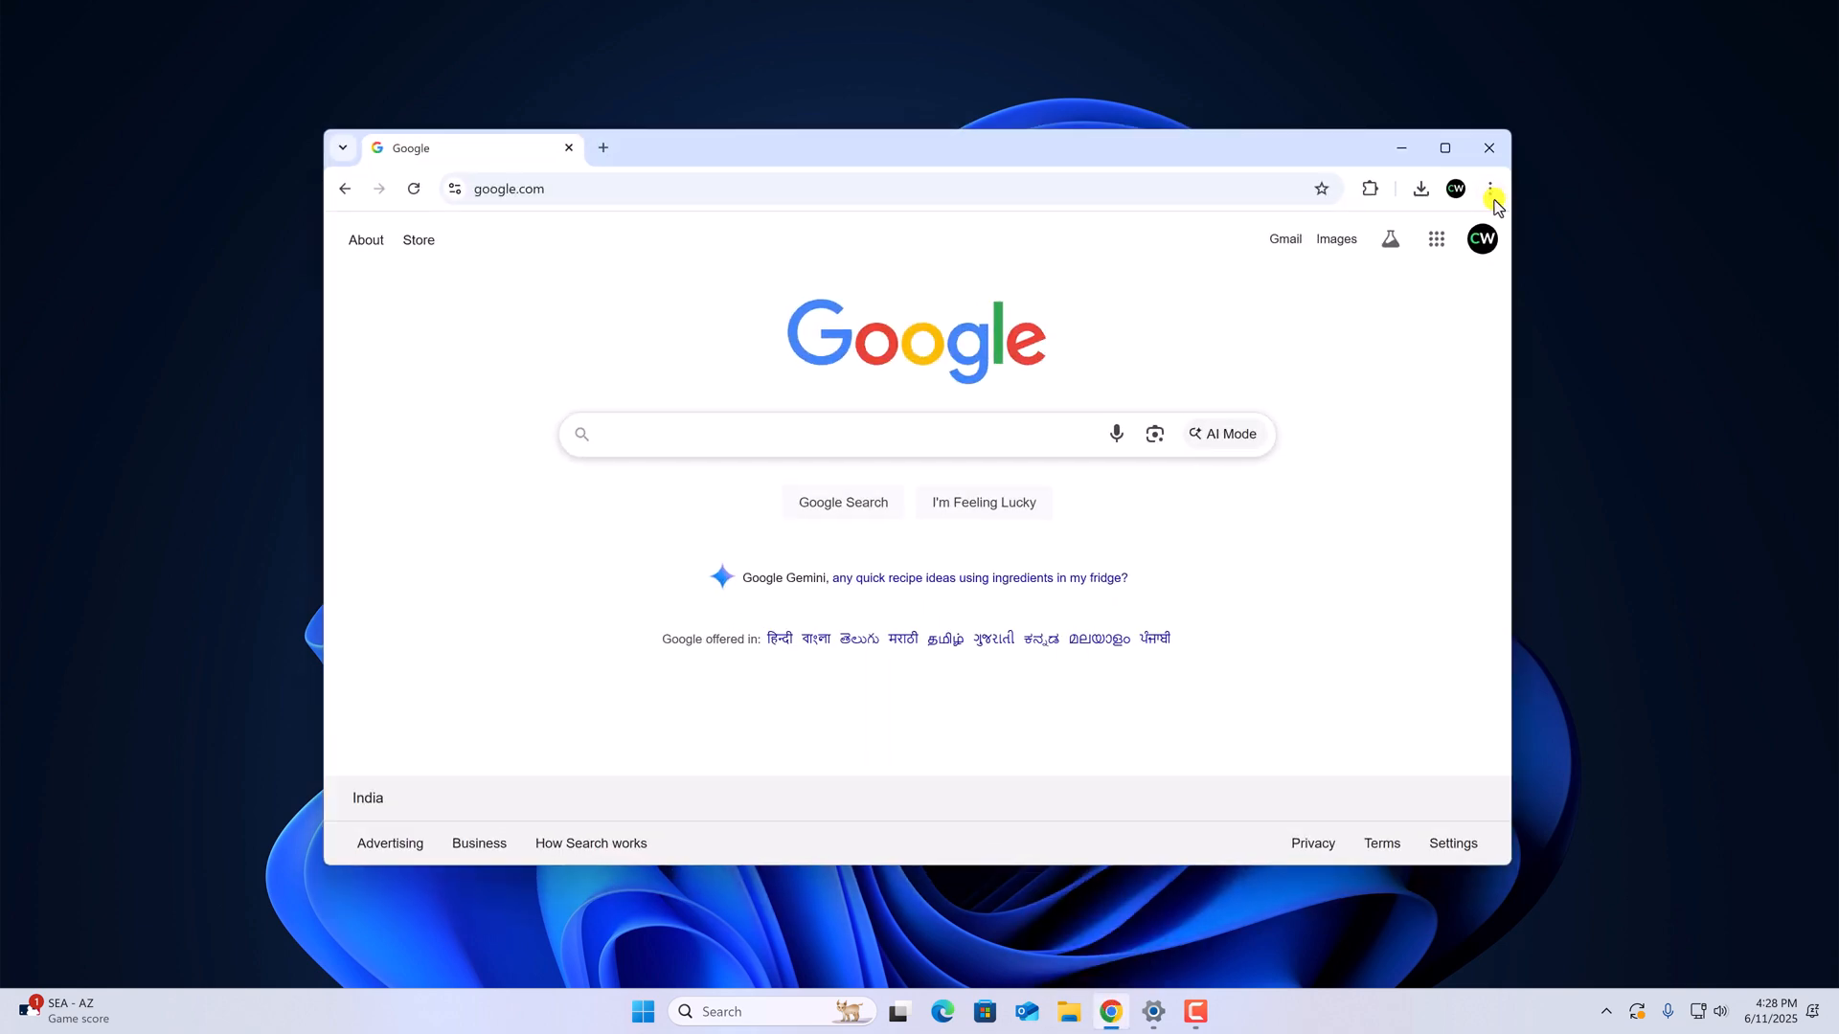
pyautogui.click(1491, 188)
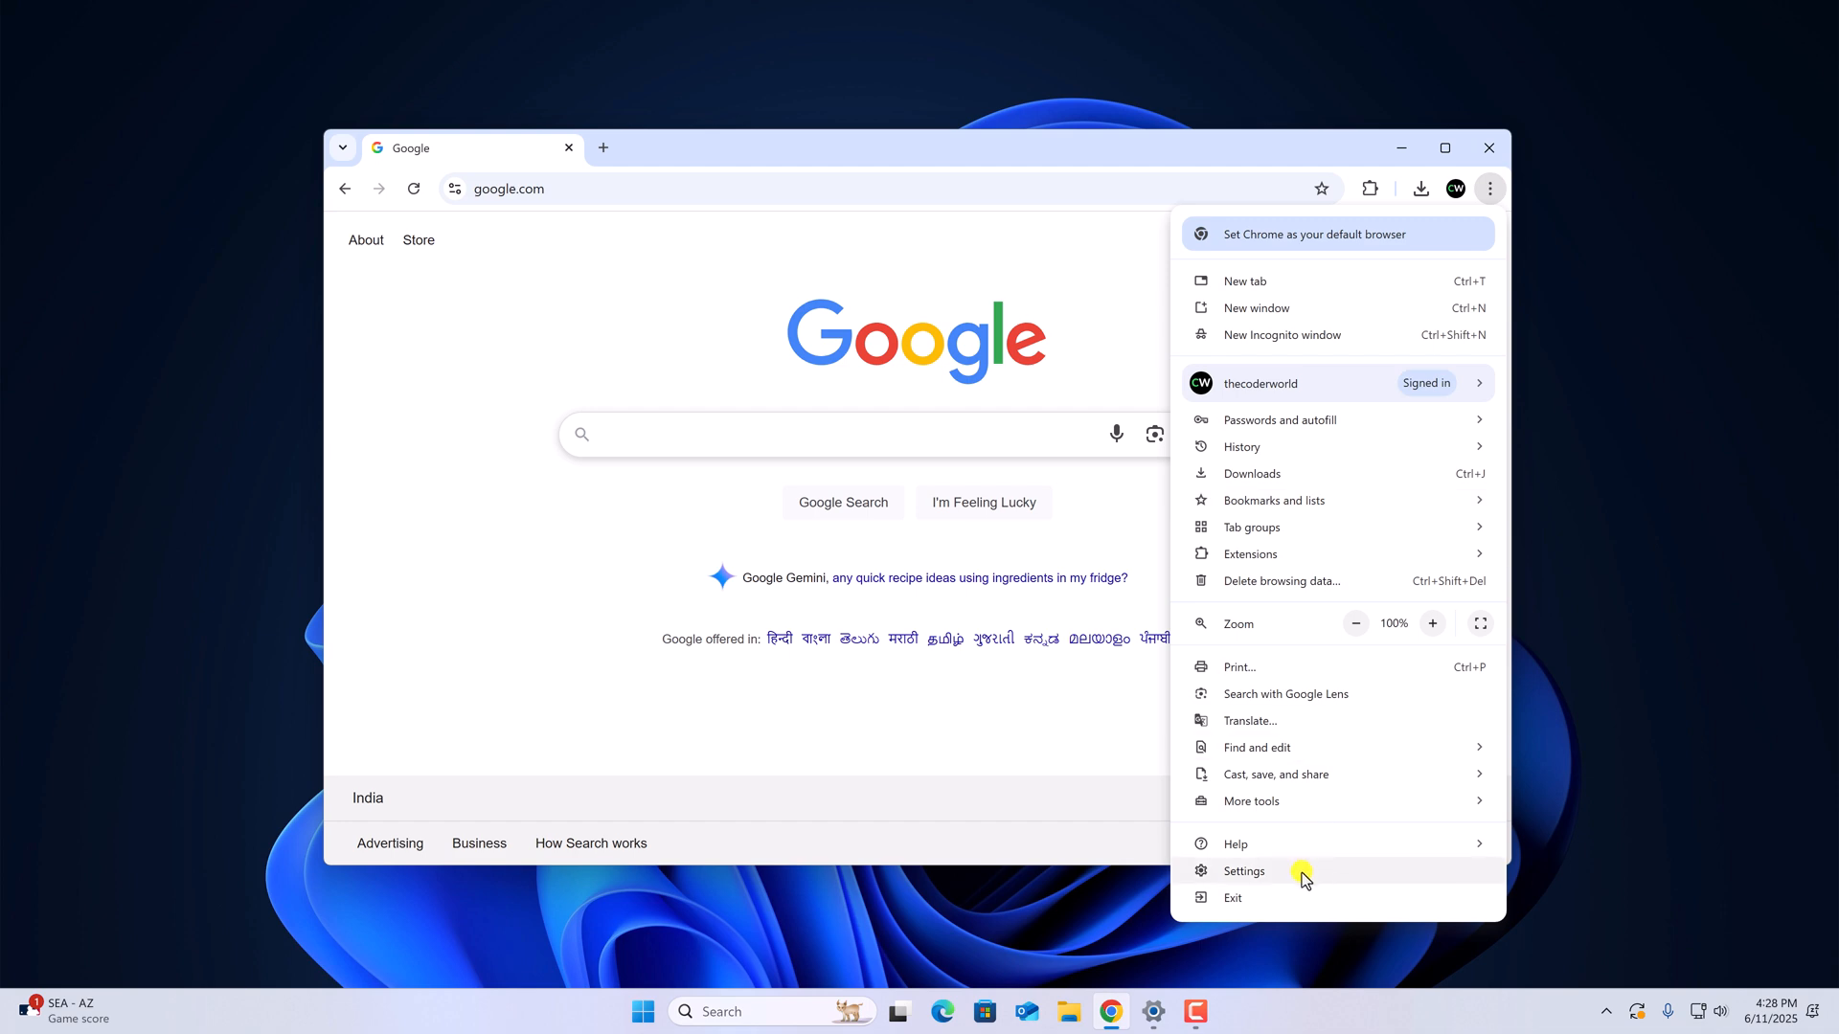
pyautogui.click(1243, 869)
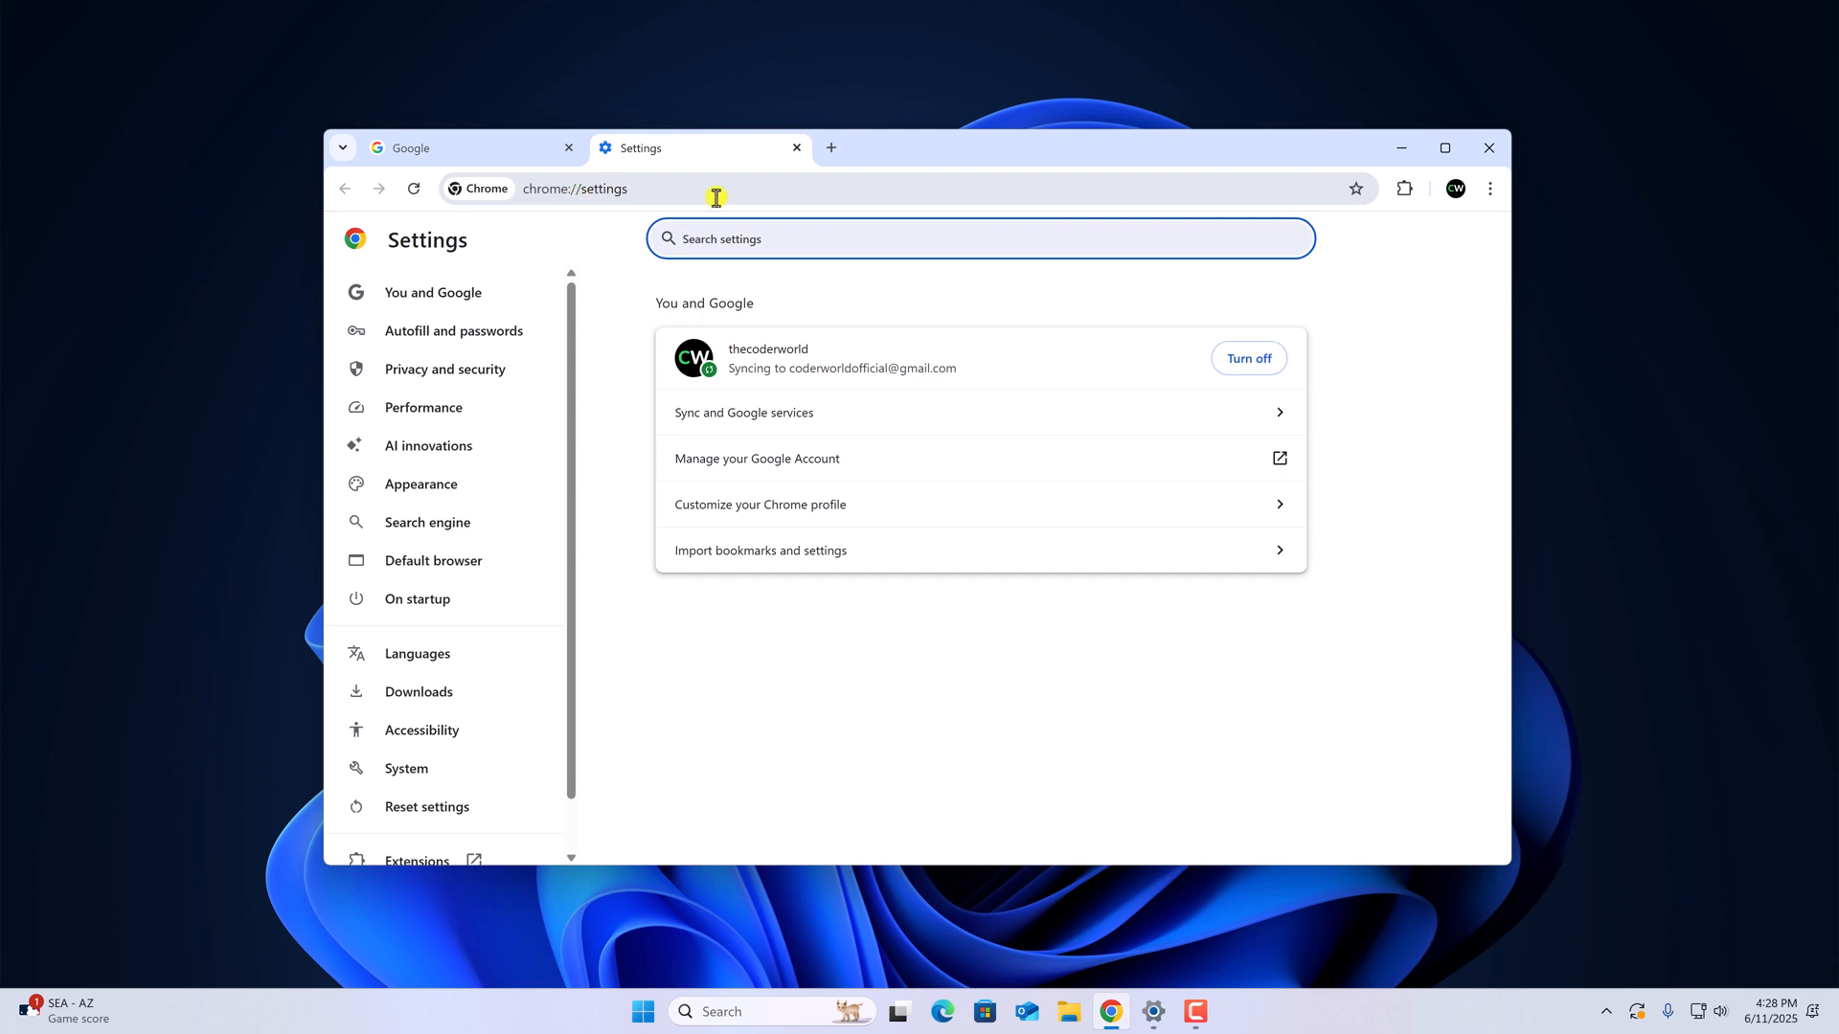
pyautogui.moveTo(1092, 697)
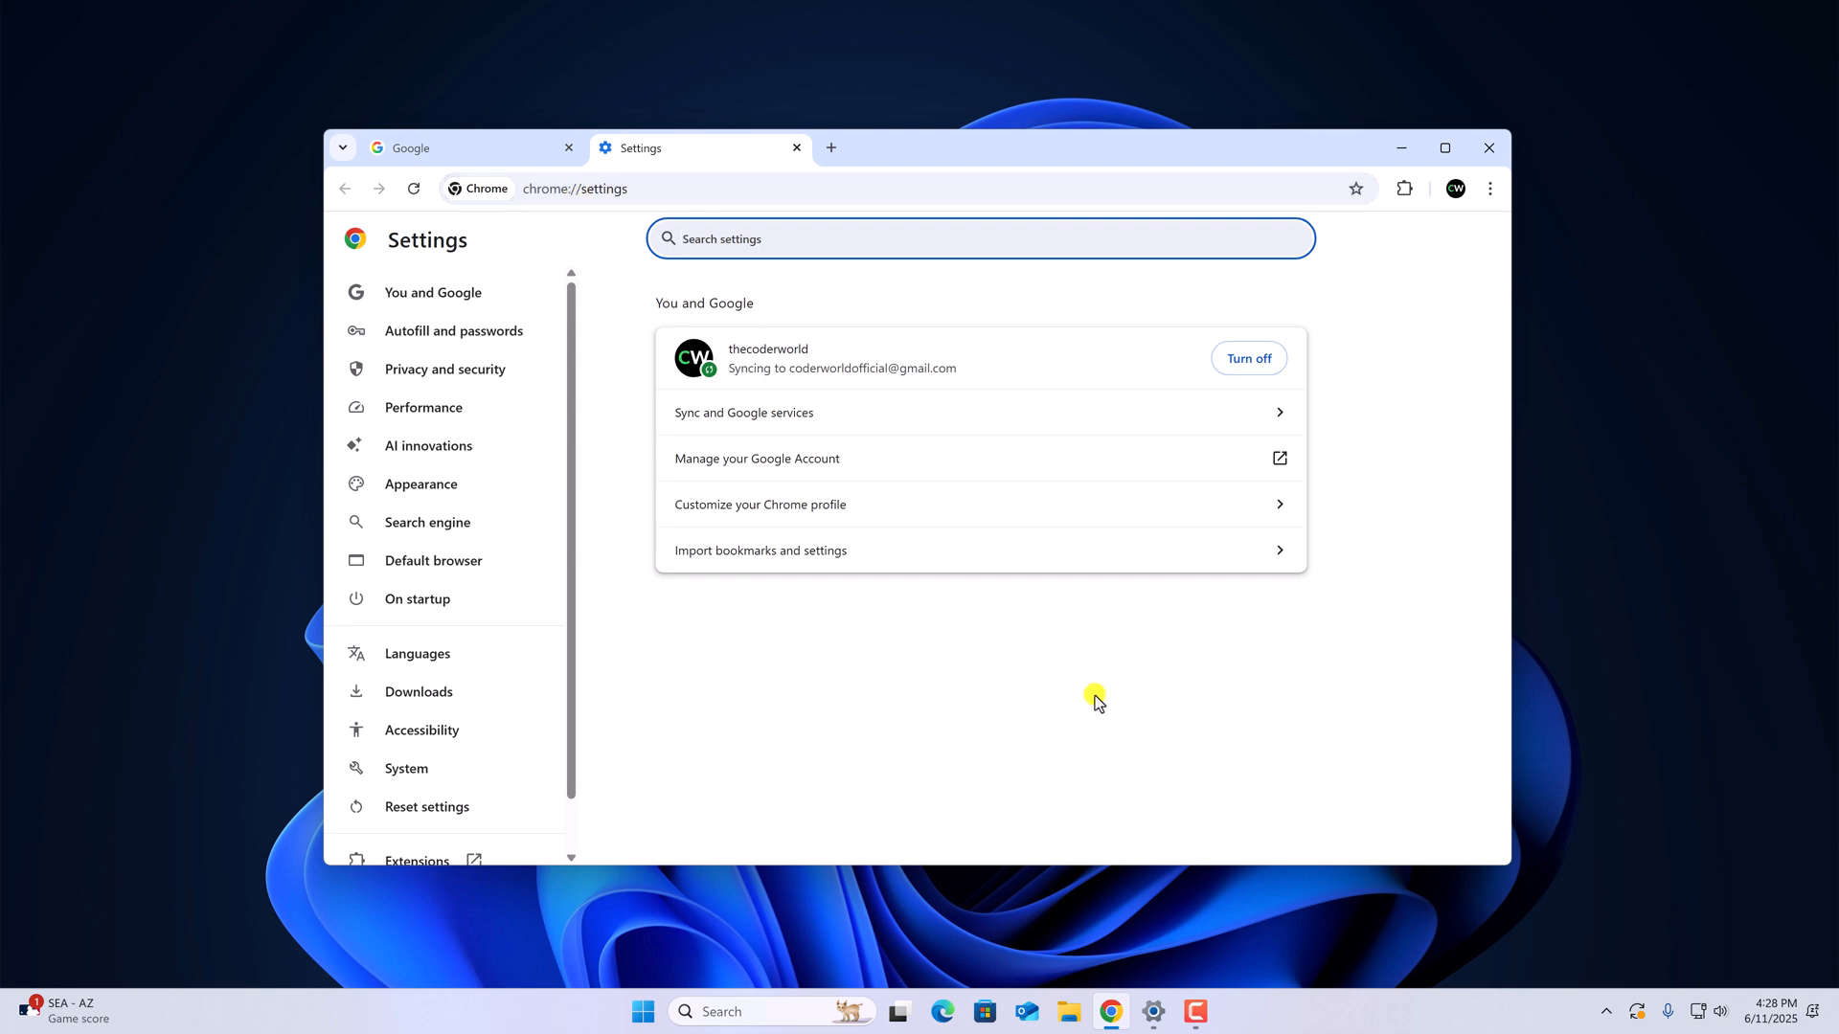
pyautogui.moveTo(1090, 695)
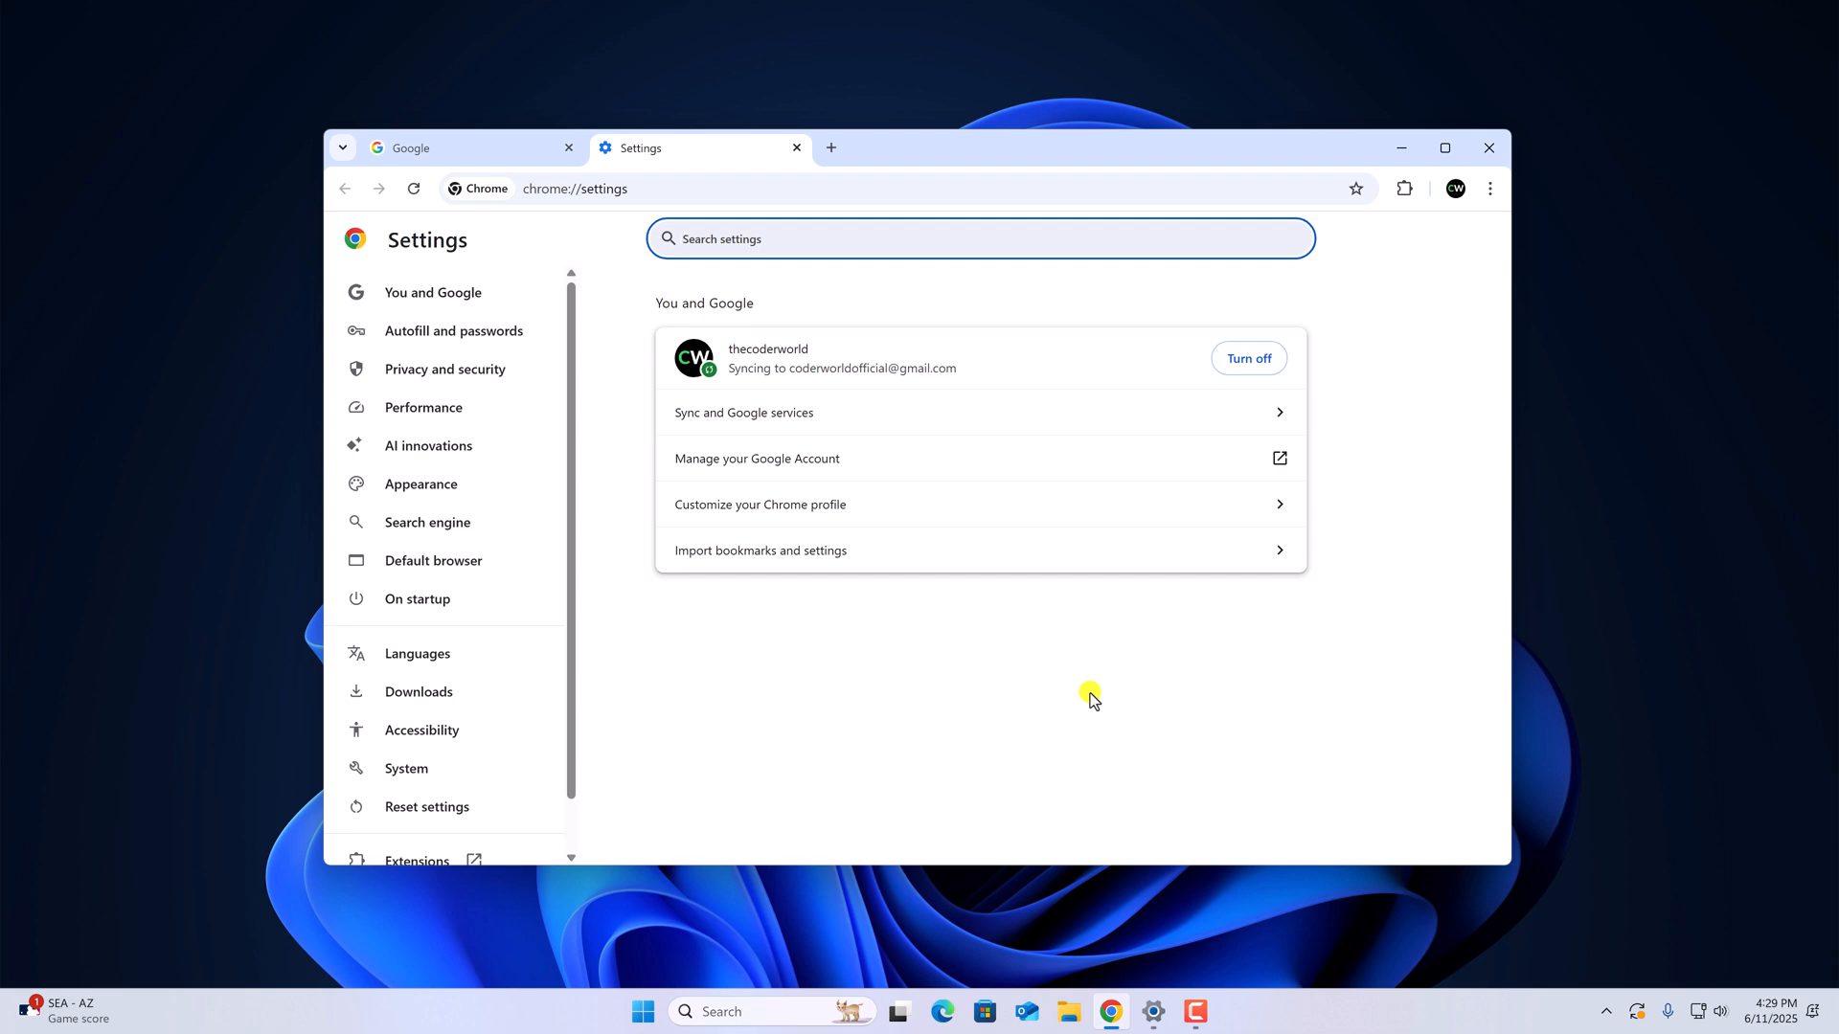
pyautogui.moveTo(383, 494)
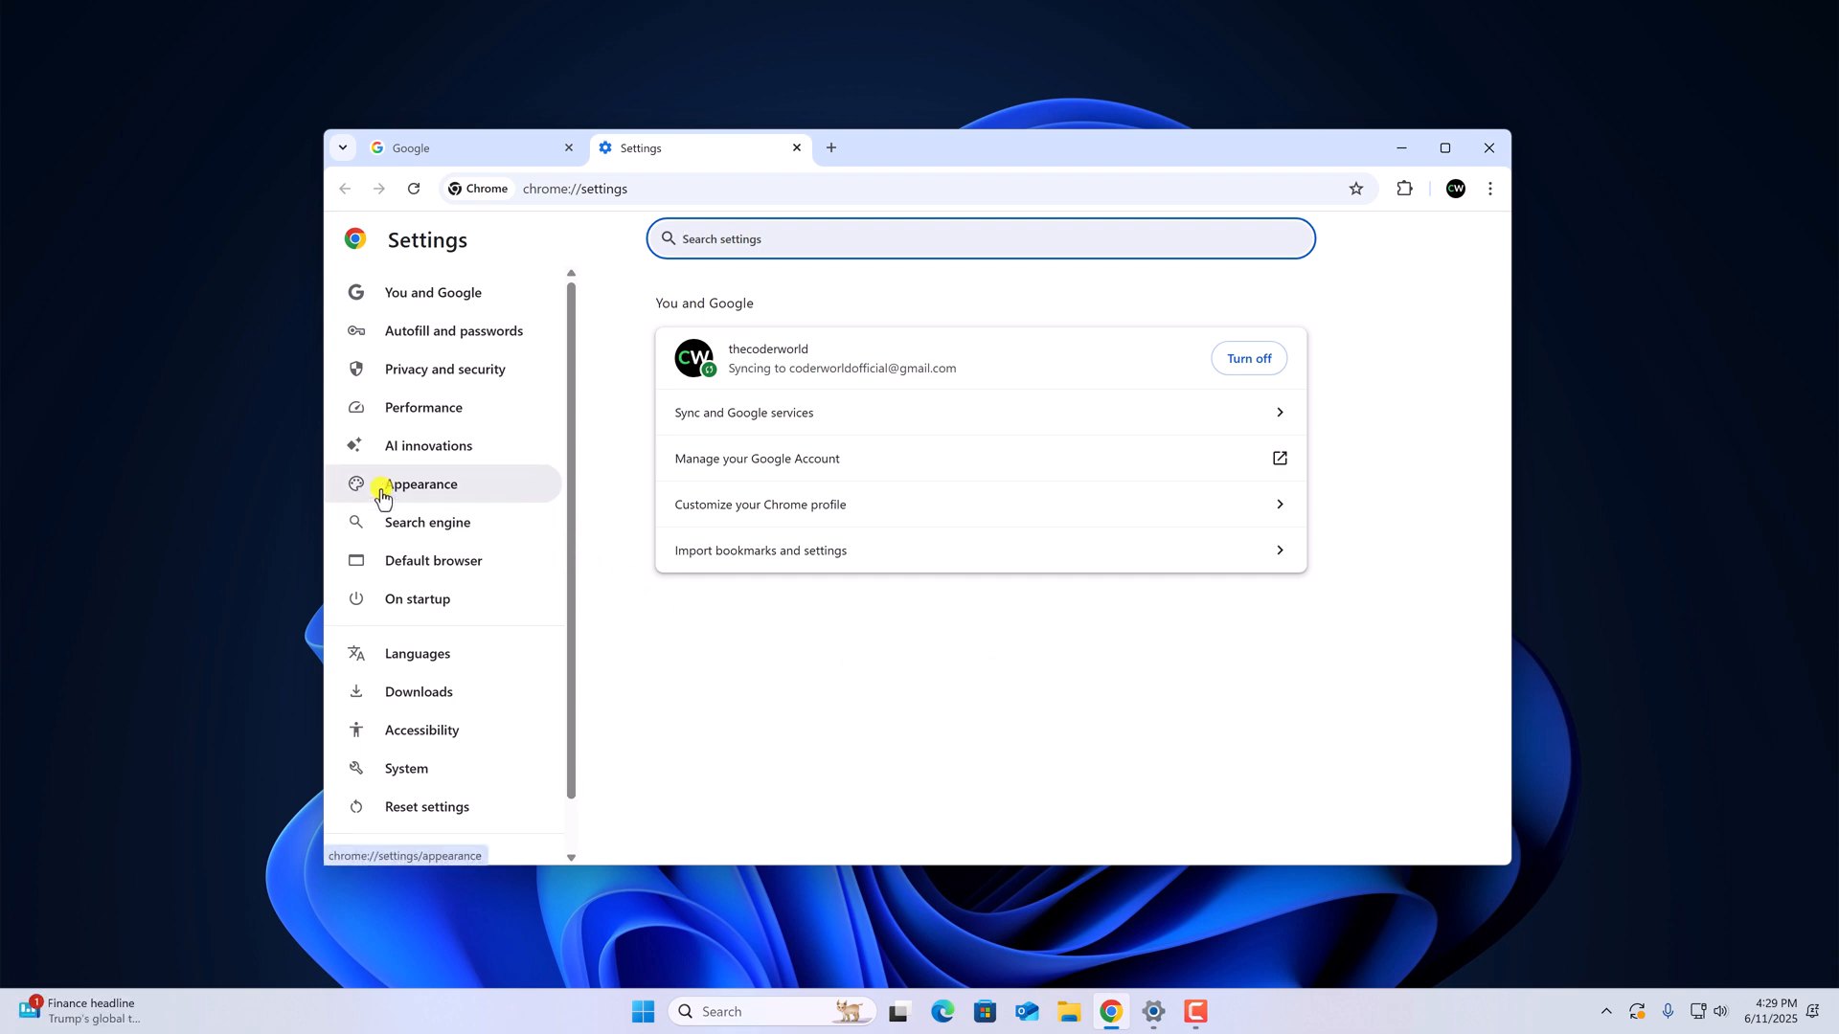
# - Show the Appearance section of Chrome Settings
pyautogui.click(422, 483)
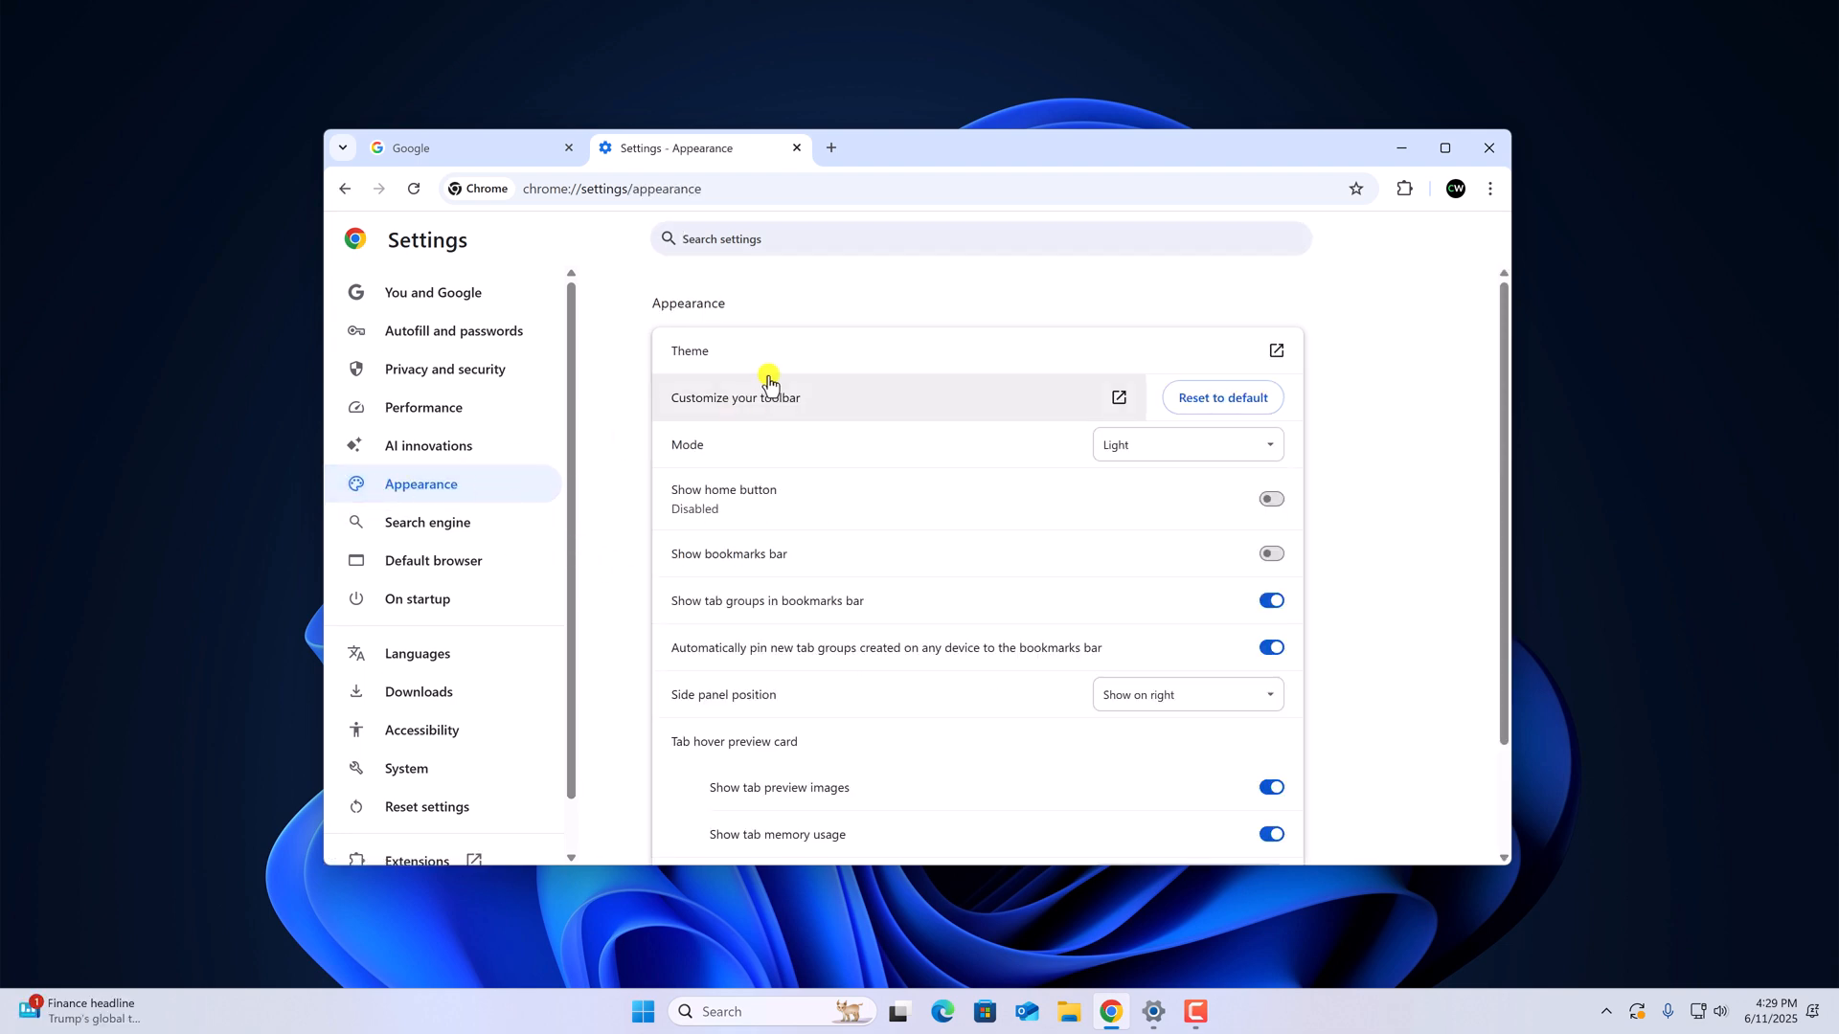
pyautogui.moveTo(778, 362)
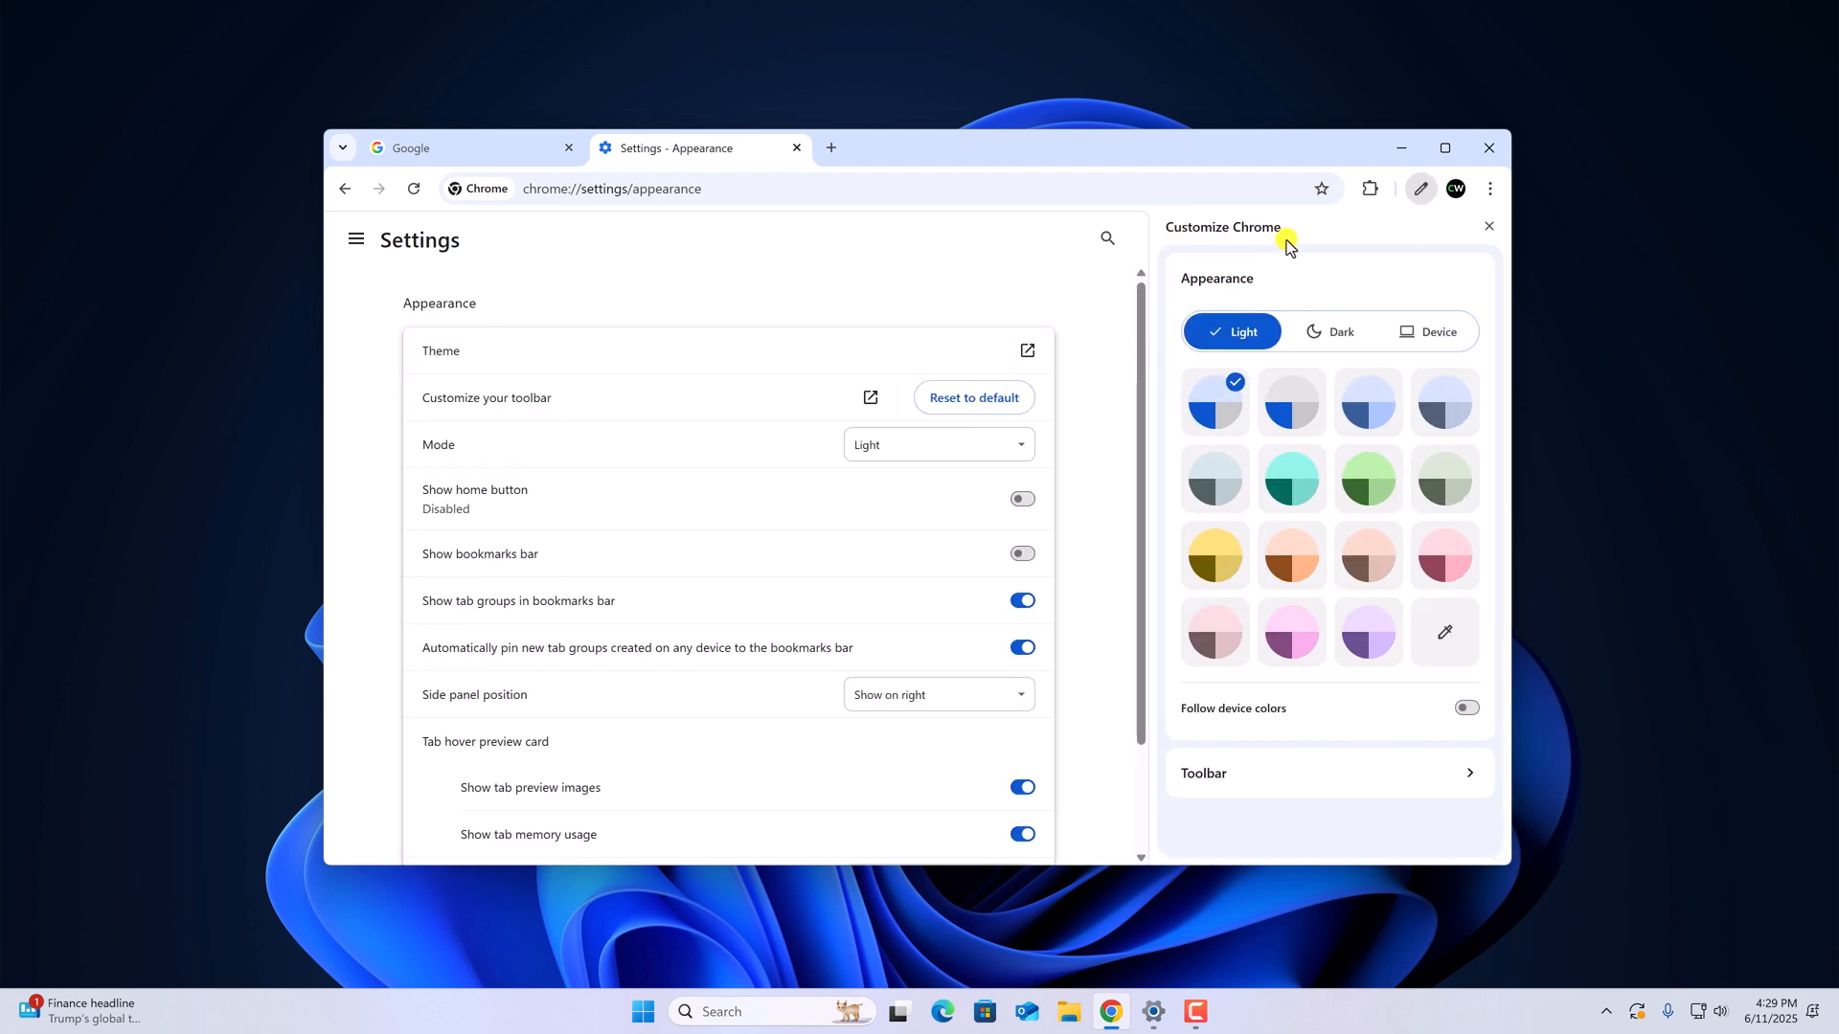
pyautogui.moveTo(1275, 337)
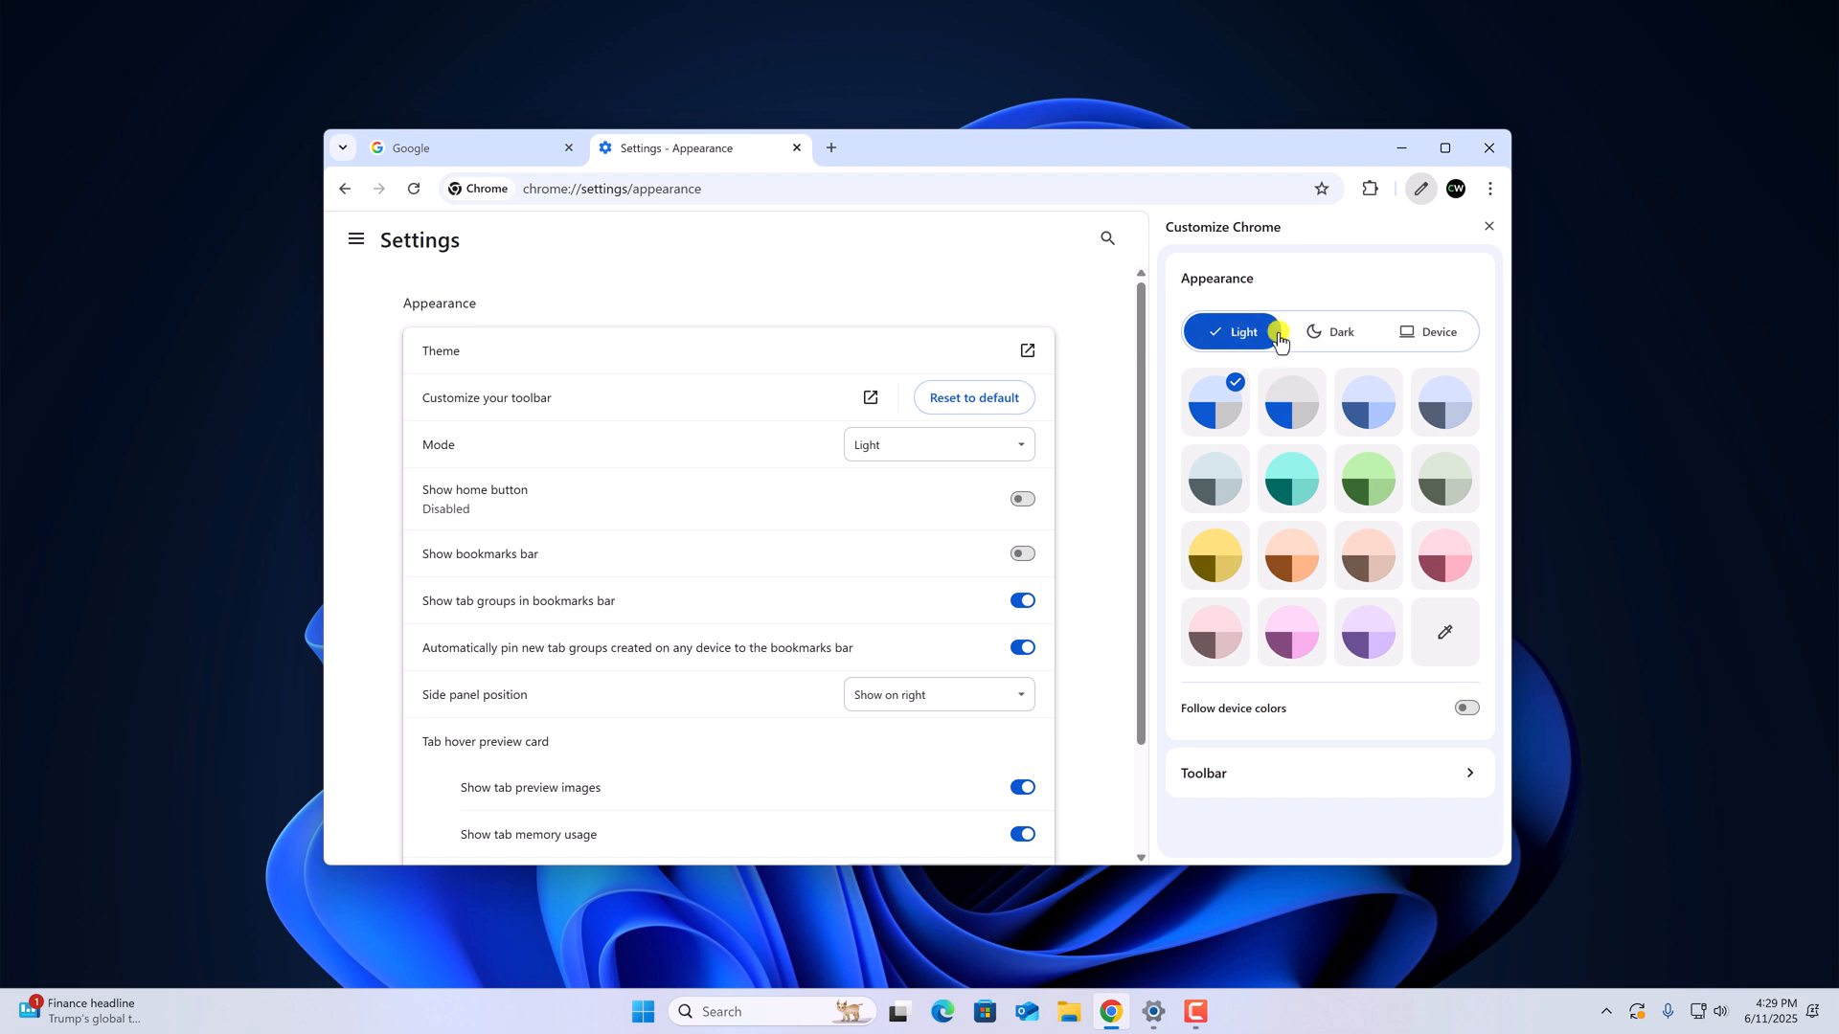
pyautogui.moveTo(1276, 341)
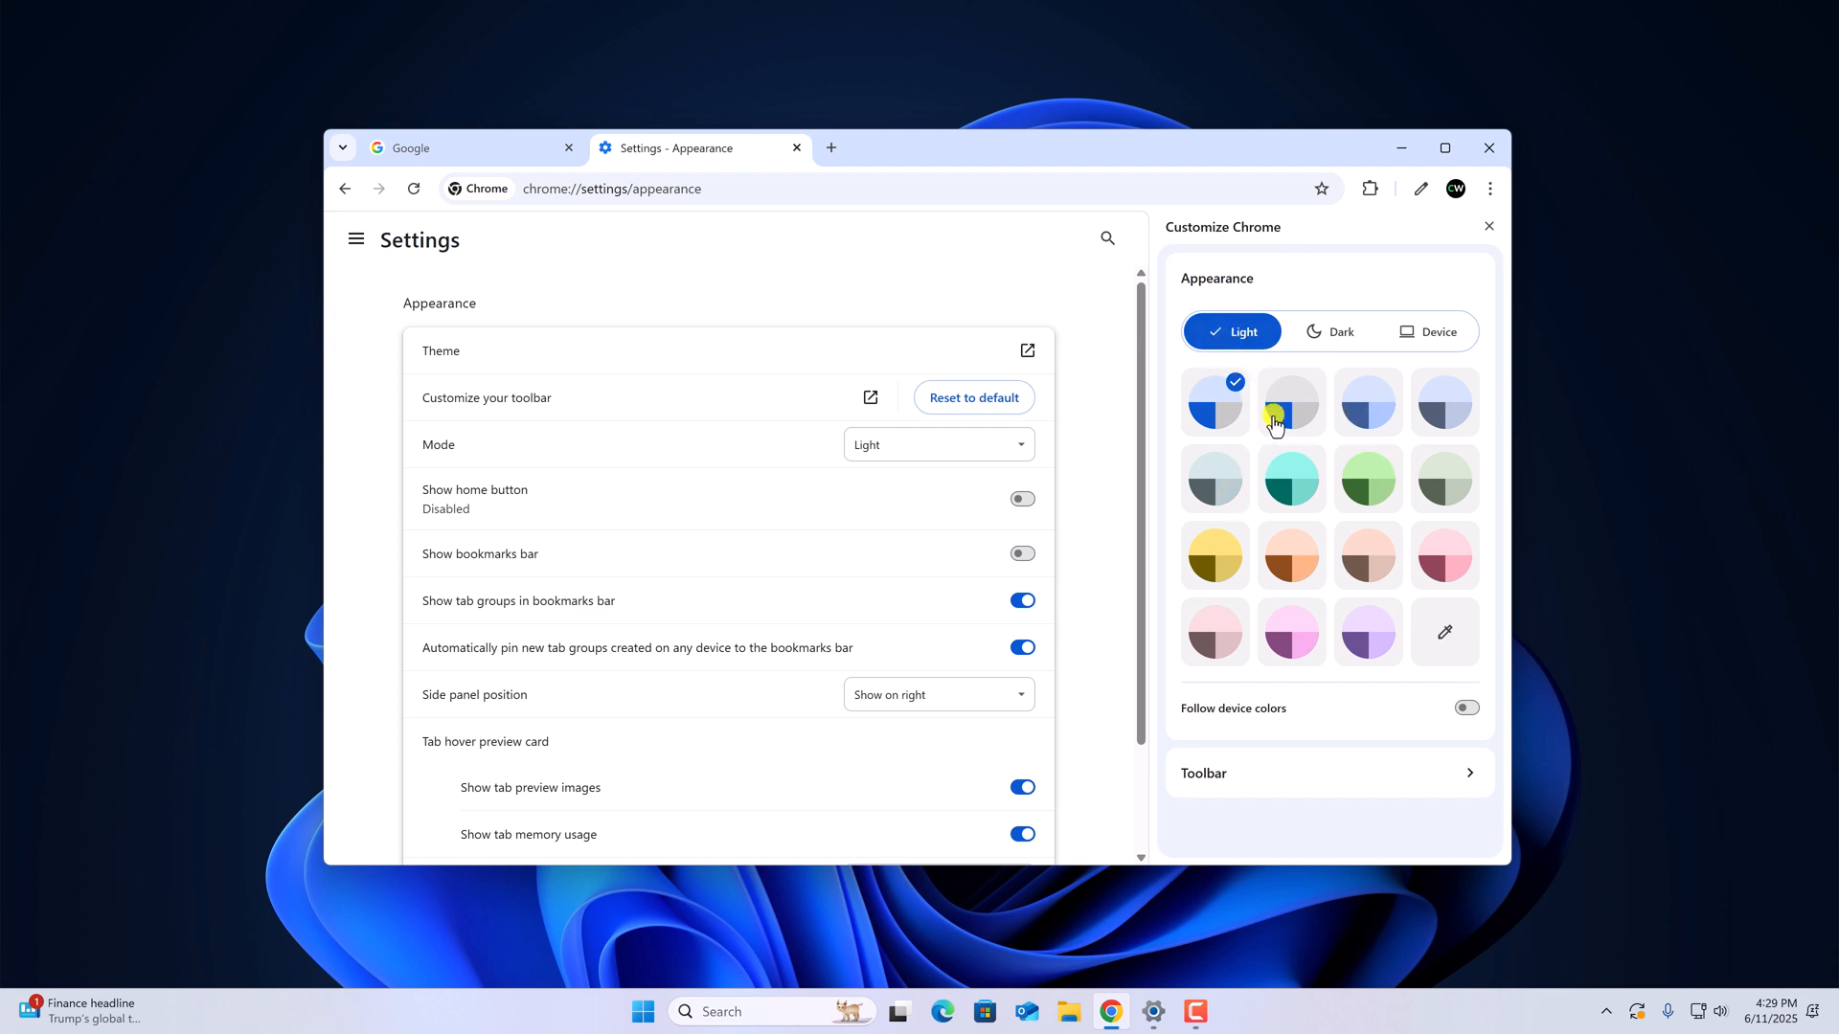
# - Apply the yellow-olive Chrome Colors swatch as the browser theme
pyautogui.click(1444, 402)
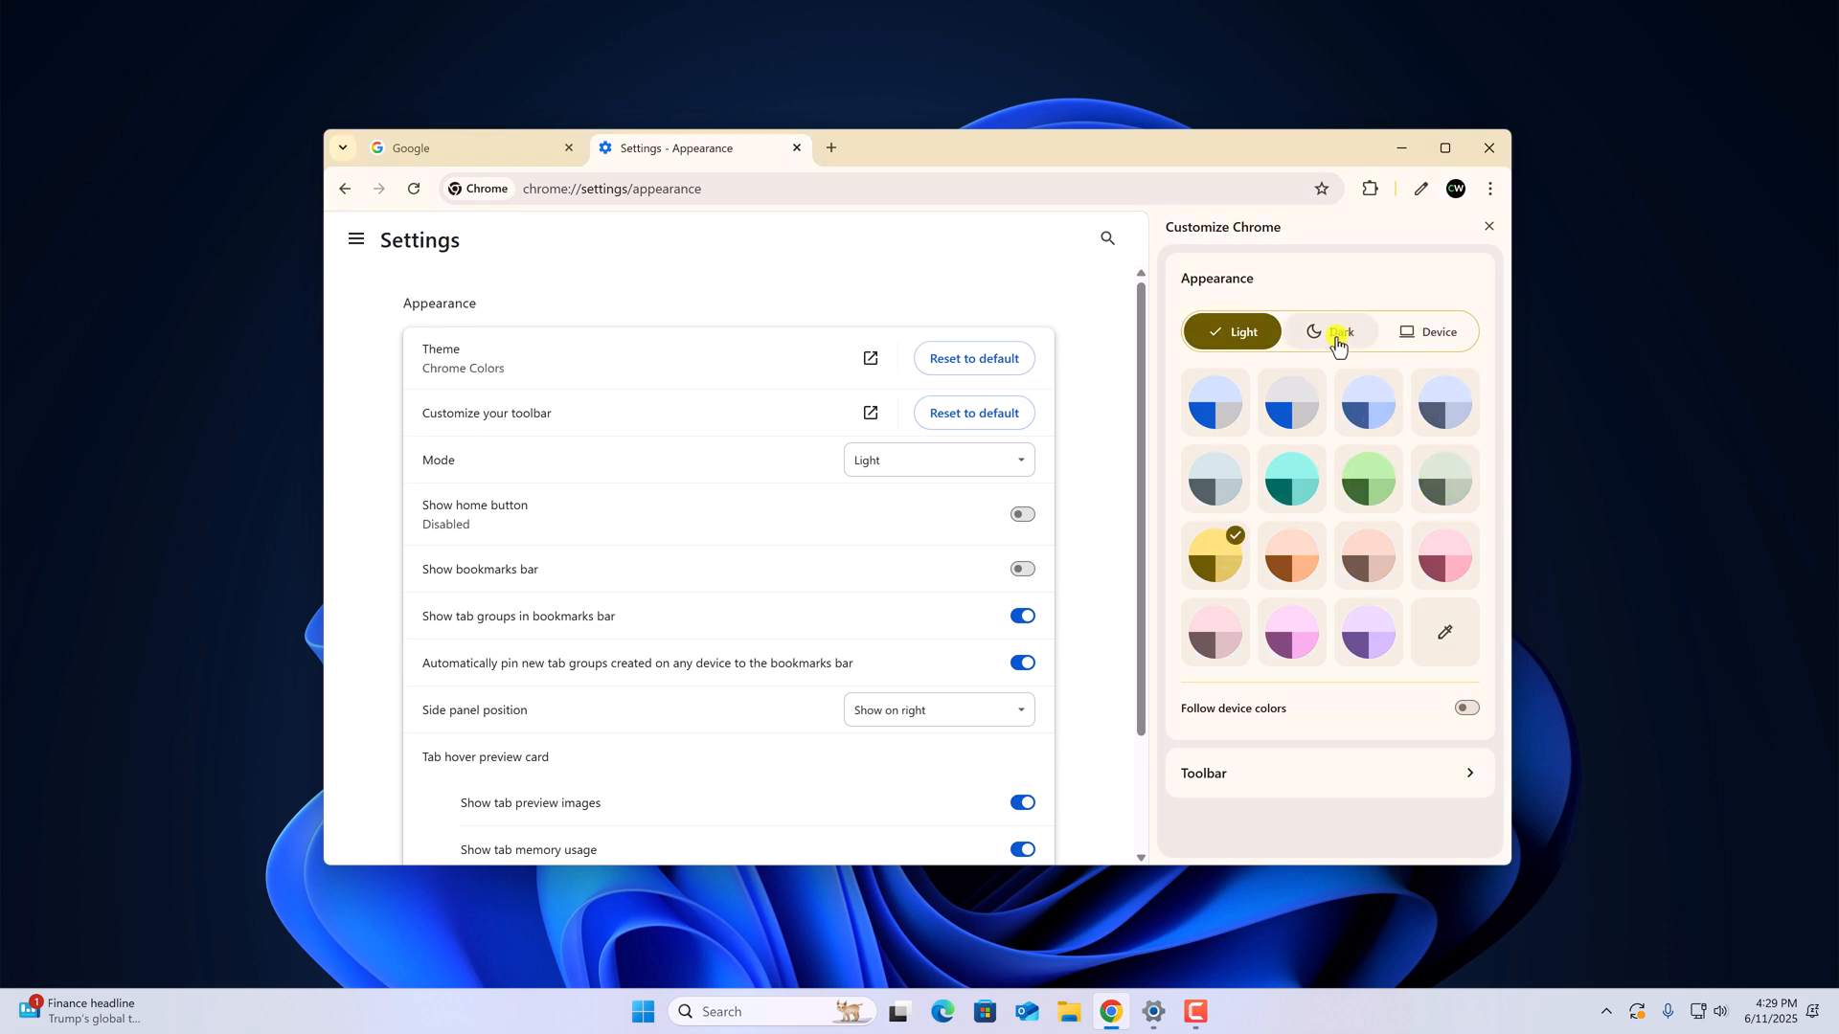
pyautogui.click(1337, 331)
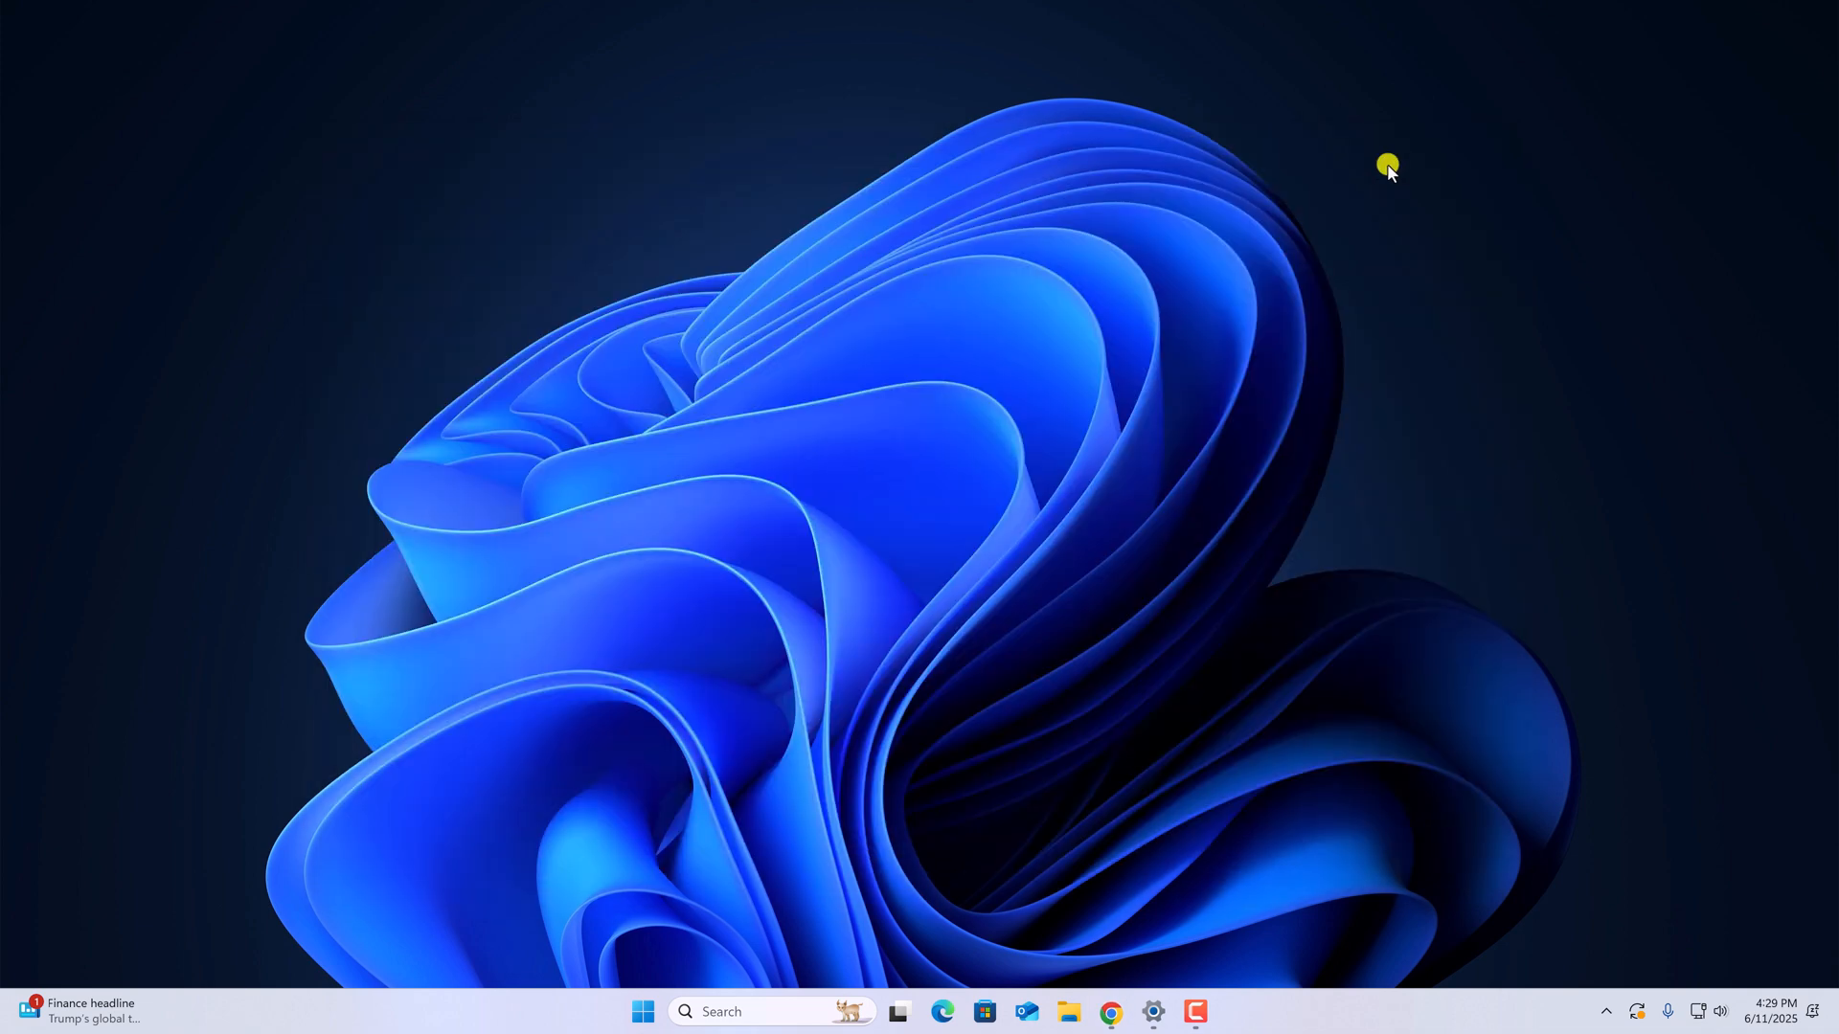
pyautogui.moveTo(1172, 290)
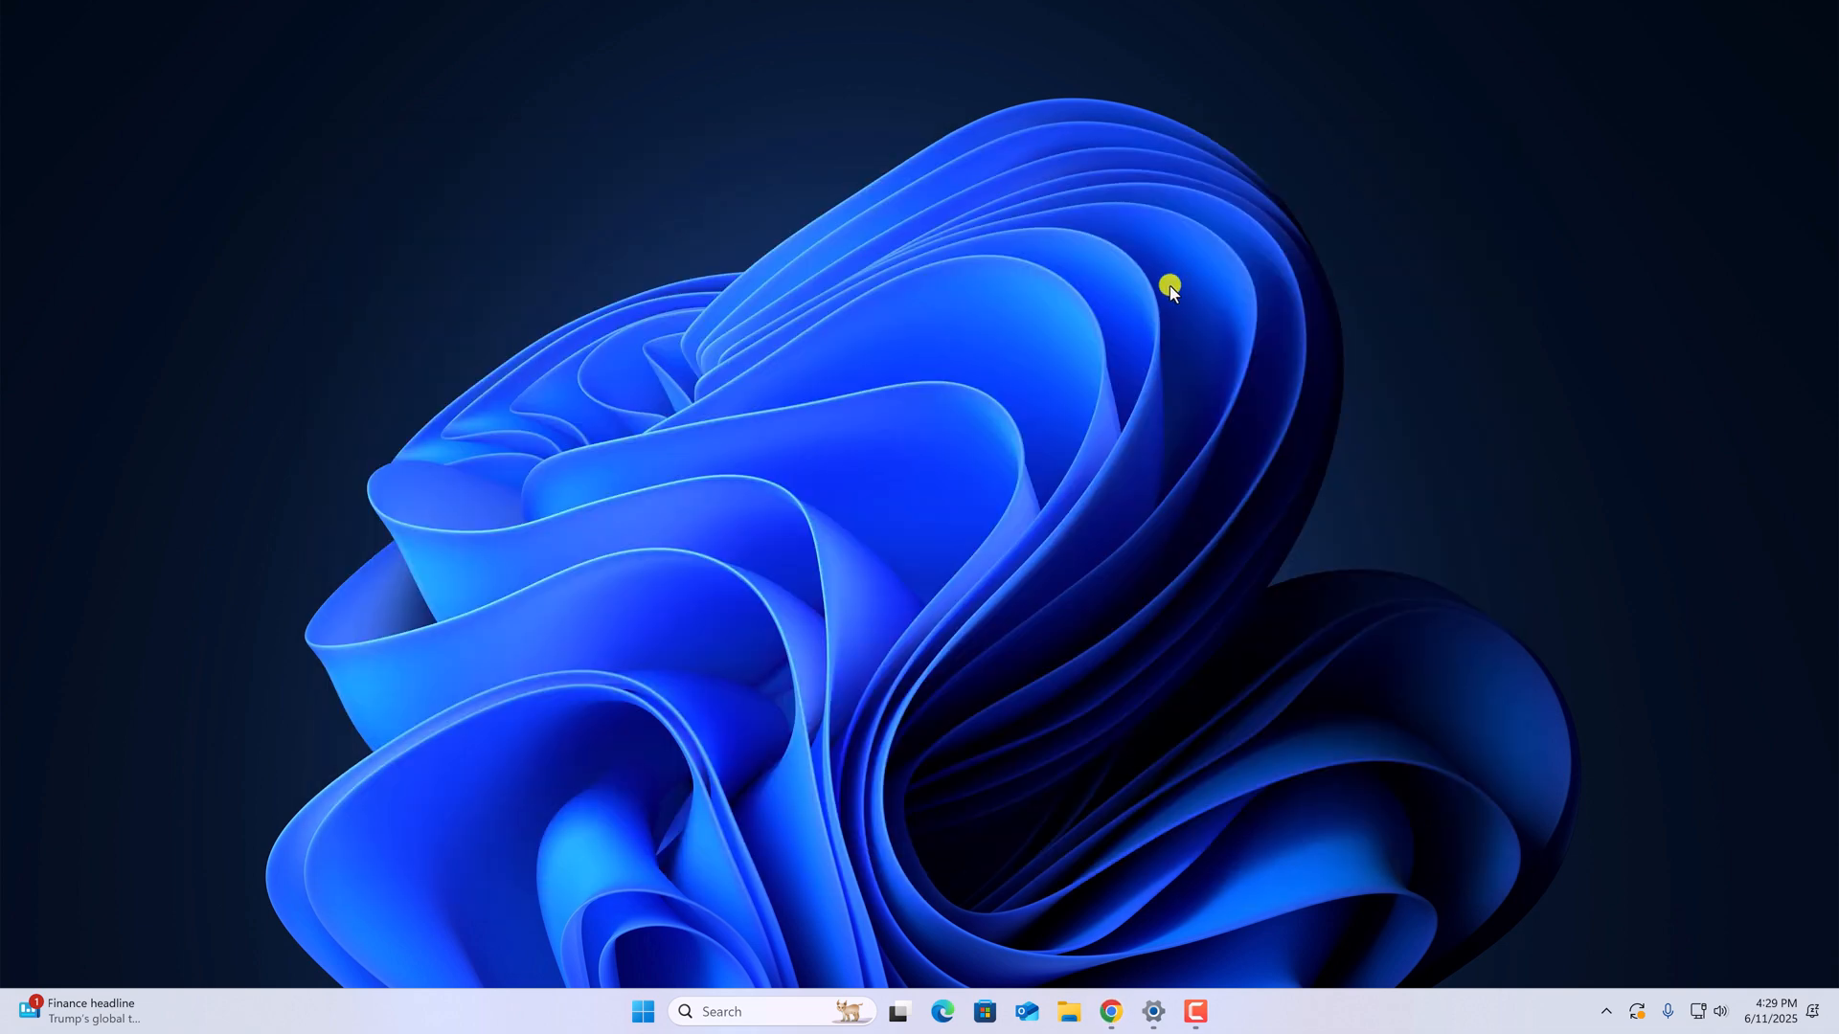